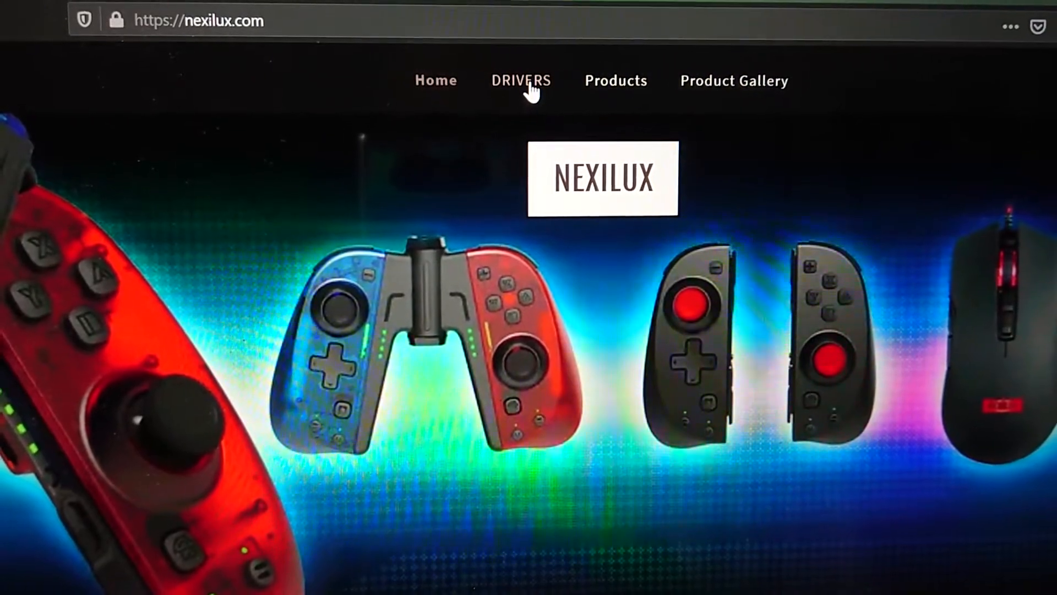
Step: Download the Joy-Con firmware zip from the nexilux.com DRIVERS page and launch its updater .exe
left_click(519, 81)
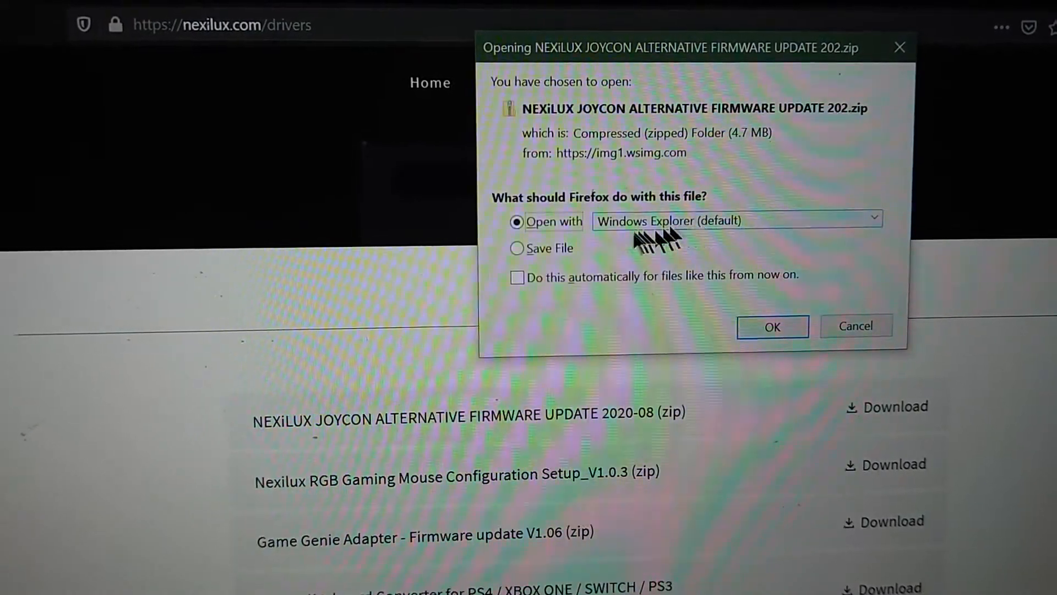
left_click(516, 245)
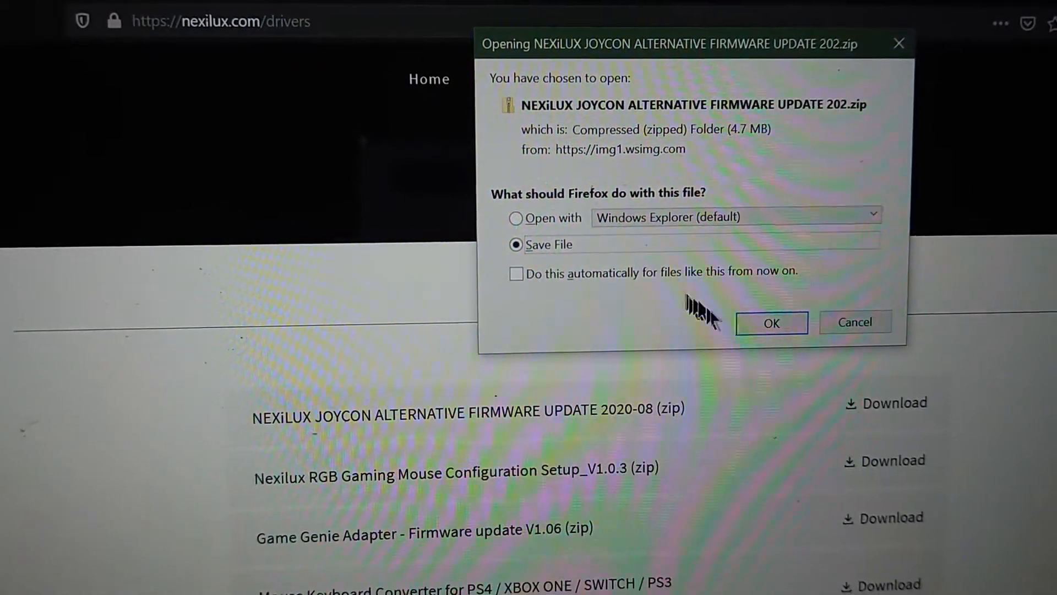
left_click(771, 322)
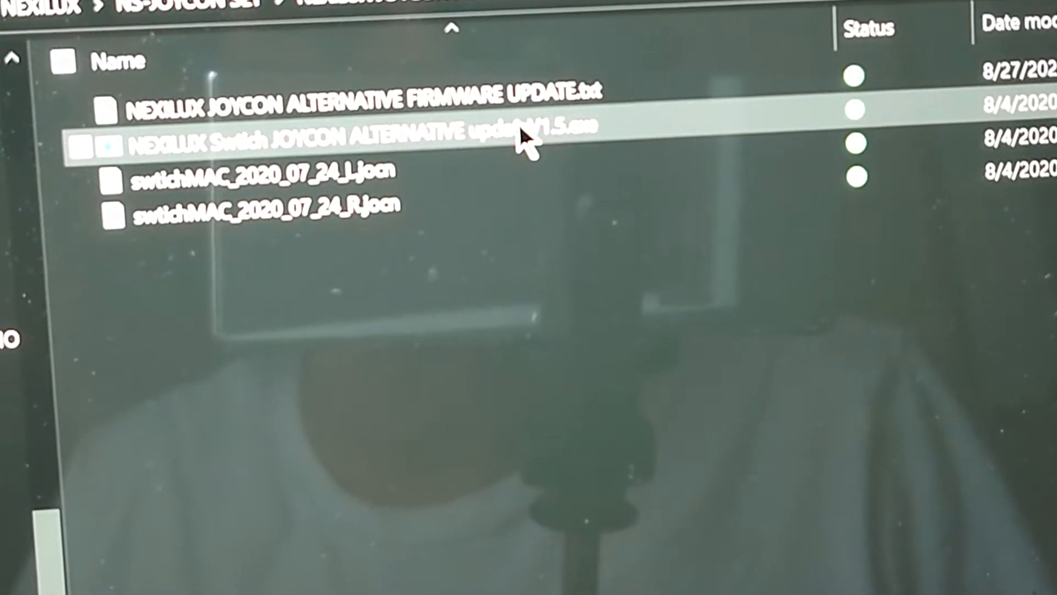
double_click(357, 130)
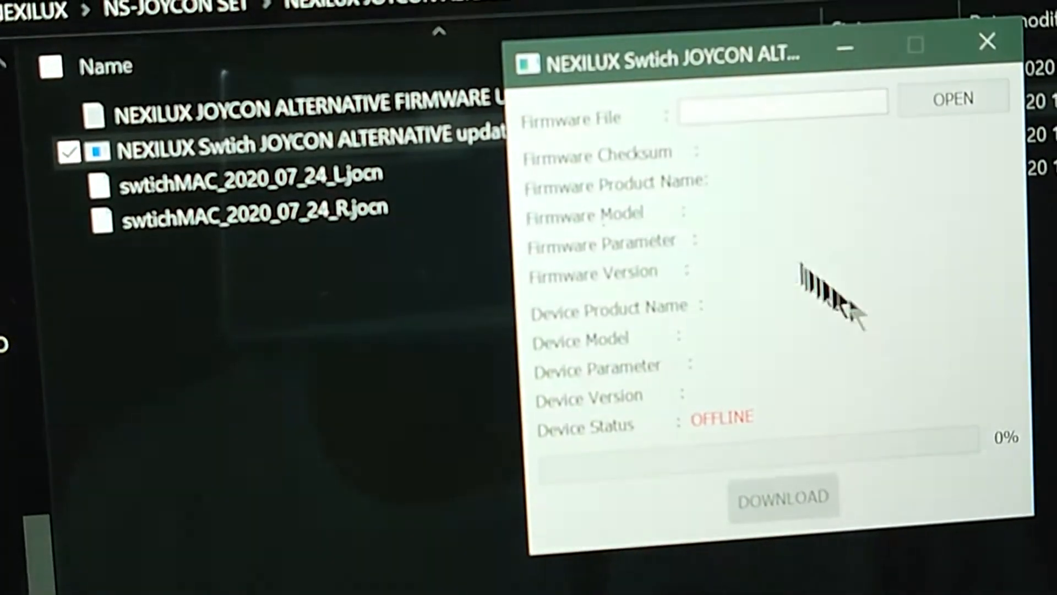